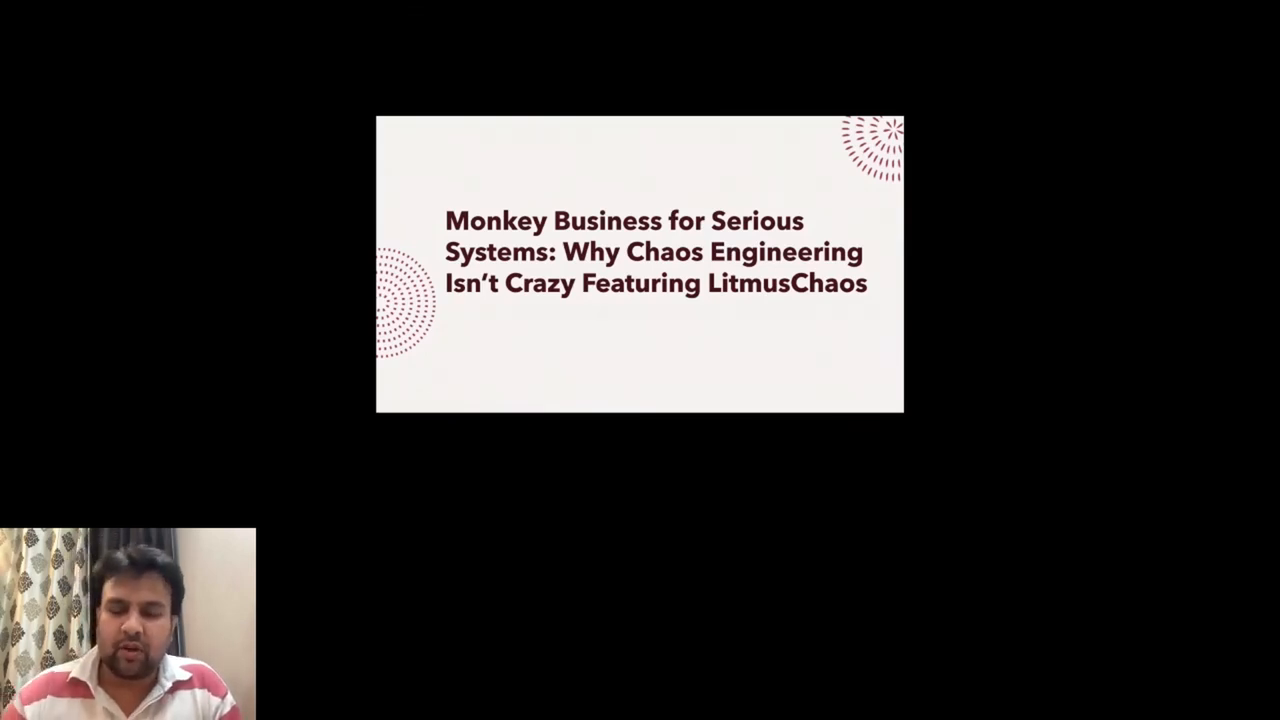
Step: Advance four slides past the chaos-experiment steps to the CNCF Observability & Analysis landscape slide
{"action": "key", "text": "Right"}
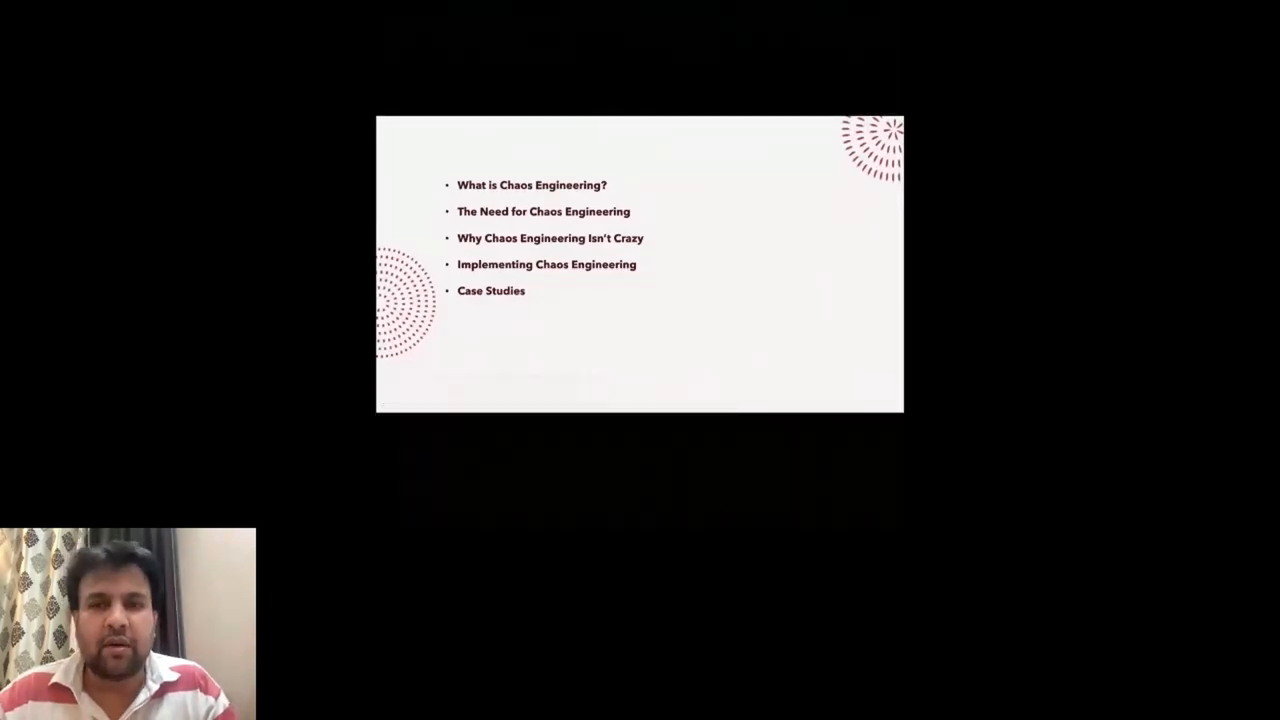
{"action": "key", "text": "Right"}
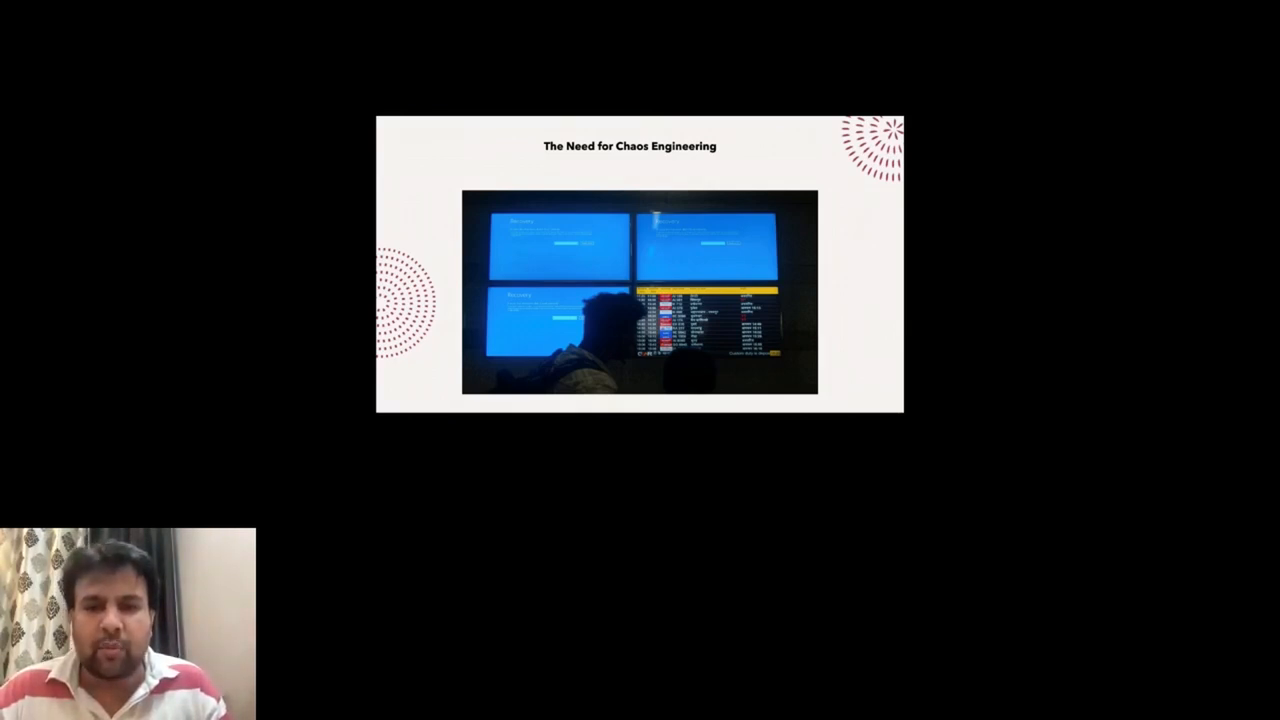
{"action": "key", "text": "right"}
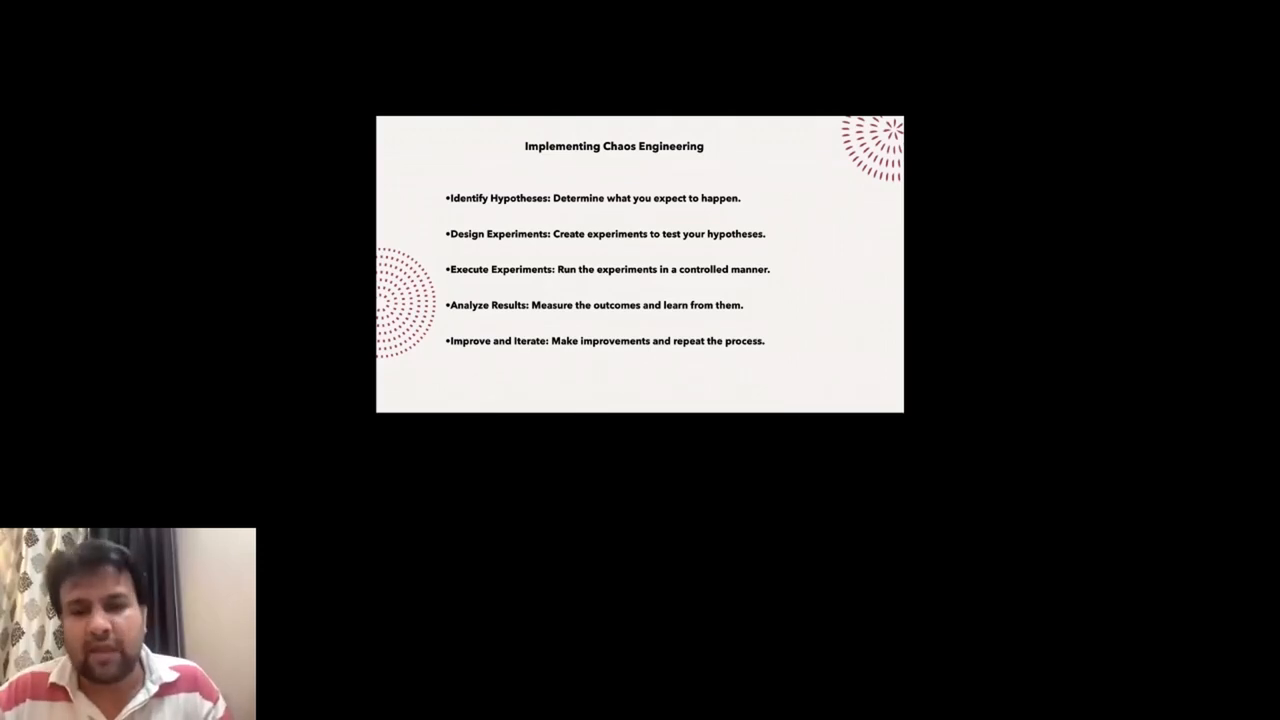
{"action": "key", "text": "right"}
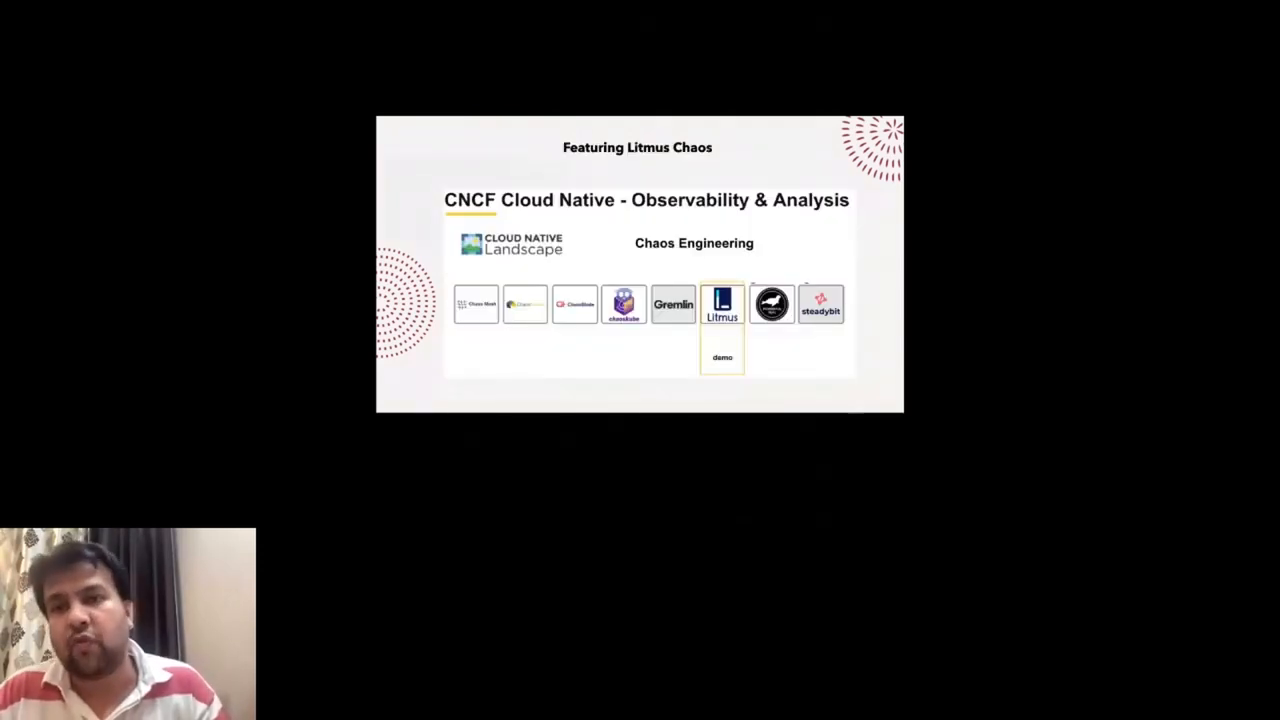